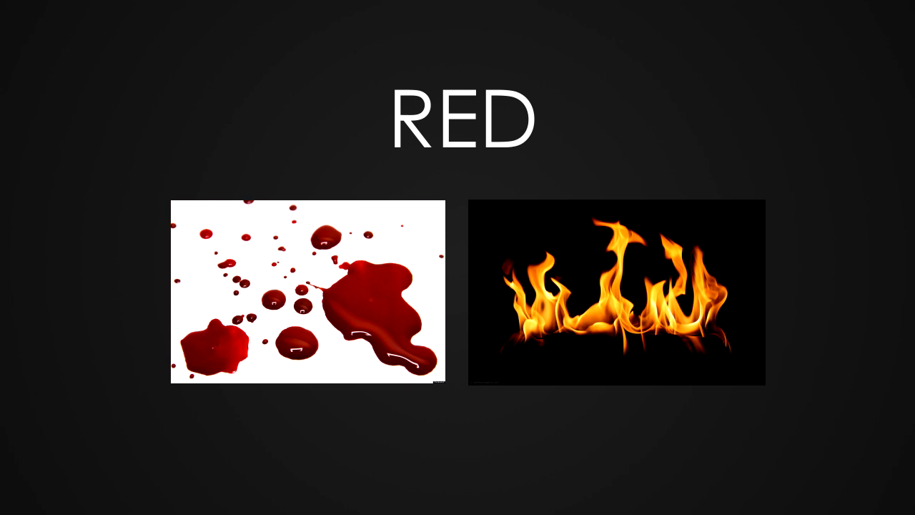
{"action": "key", "text": "right"}
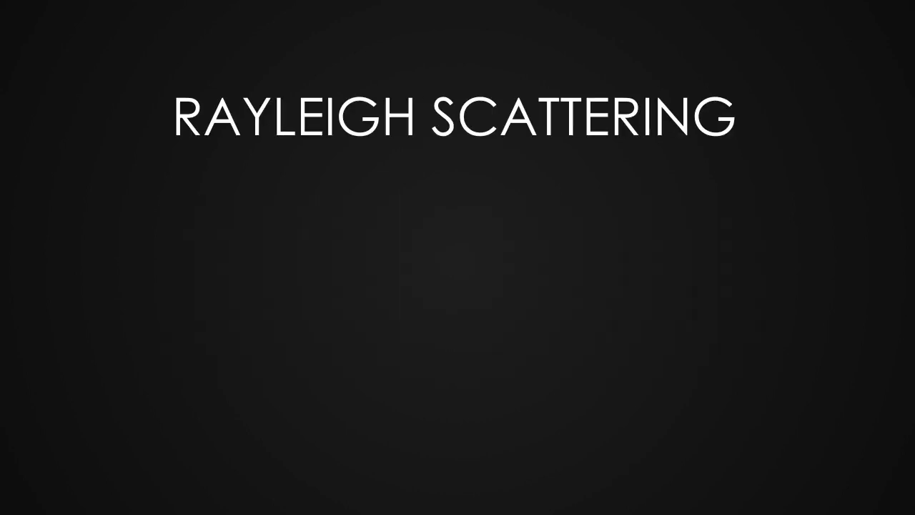